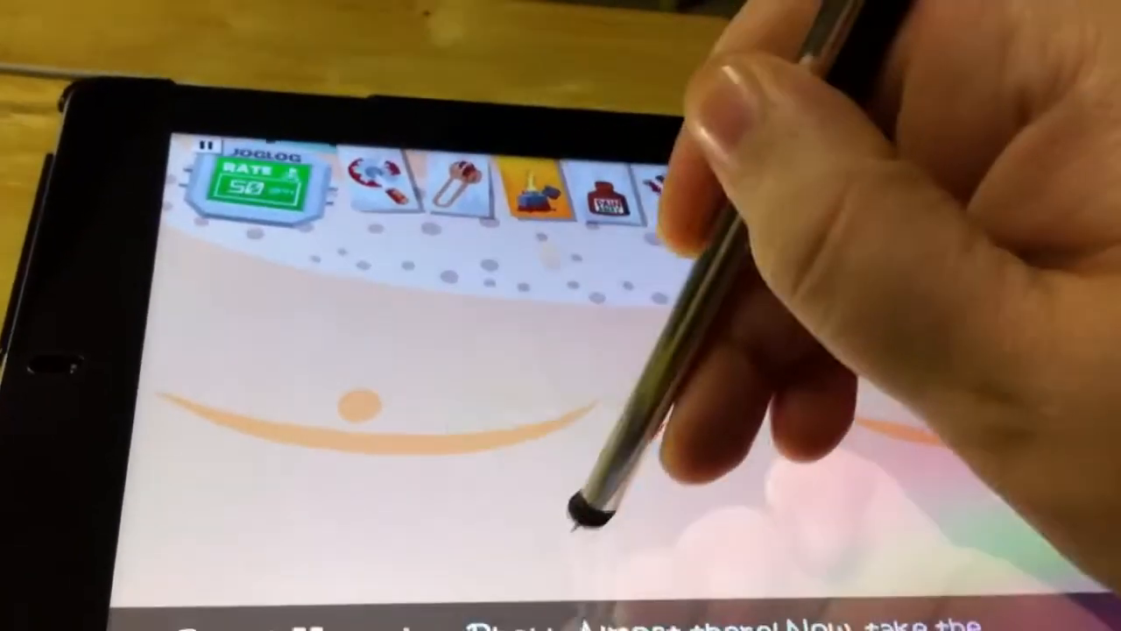
Step: Treat the wound with the current instrument, then pick the next instrument for the procedure
{"action": "left_click", "coordinate": [613, 219]}
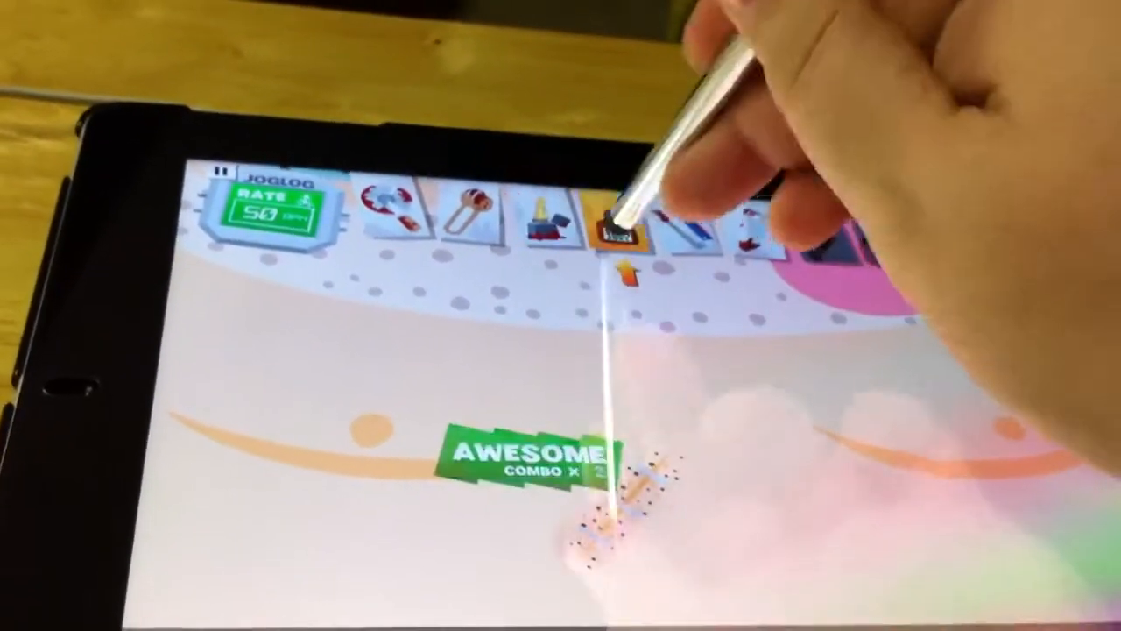
{"action": "left_click", "coordinate": [613, 223]}
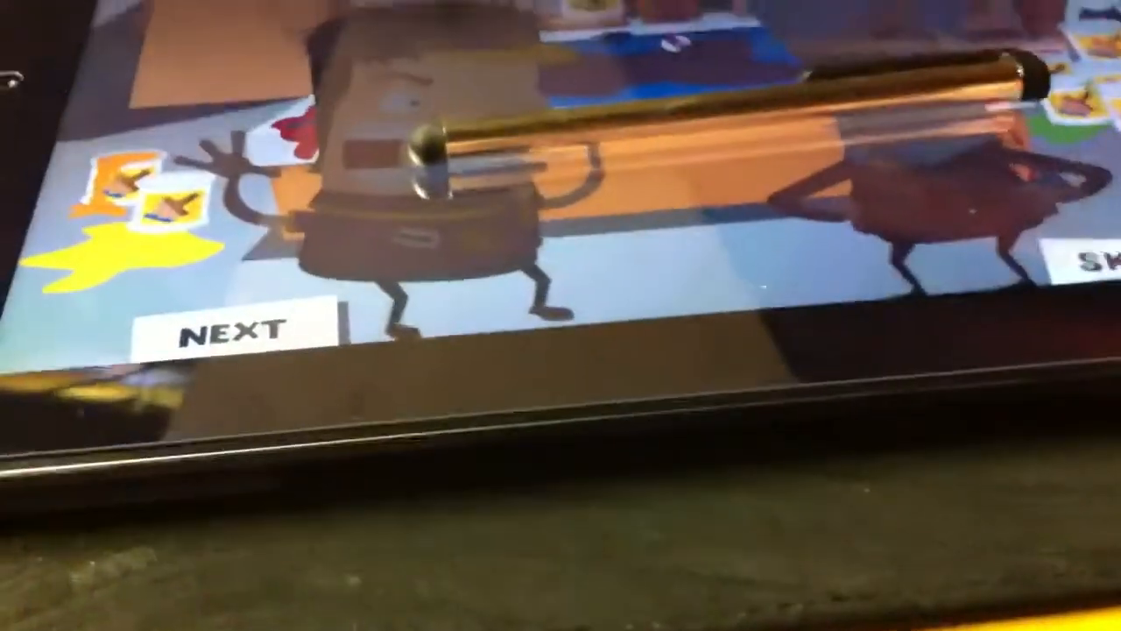
Step: Continue from the patient screen to the Mission Complete points summary
{"action": "left_click", "coordinate": [233, 329]}
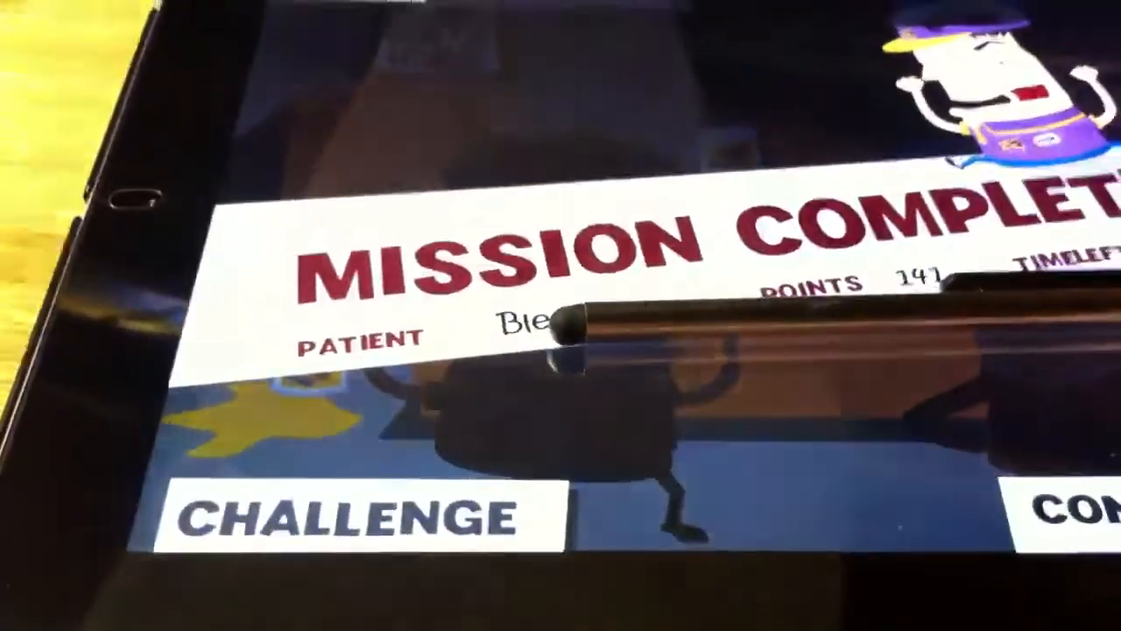